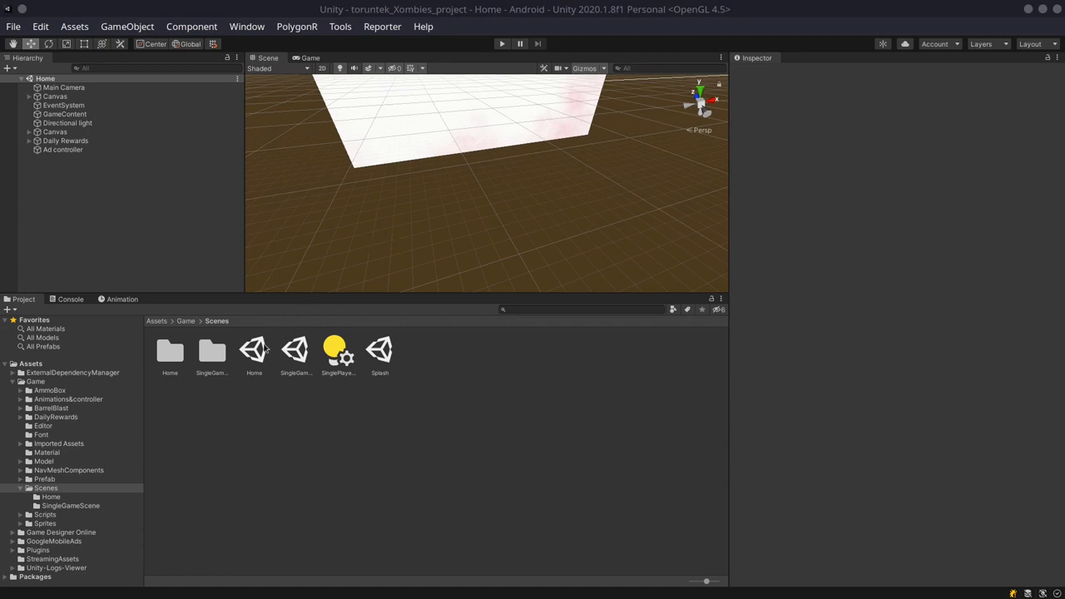
# Run the Home scene of the Xombies game in Play mode
pyautogui.click(253, 350)
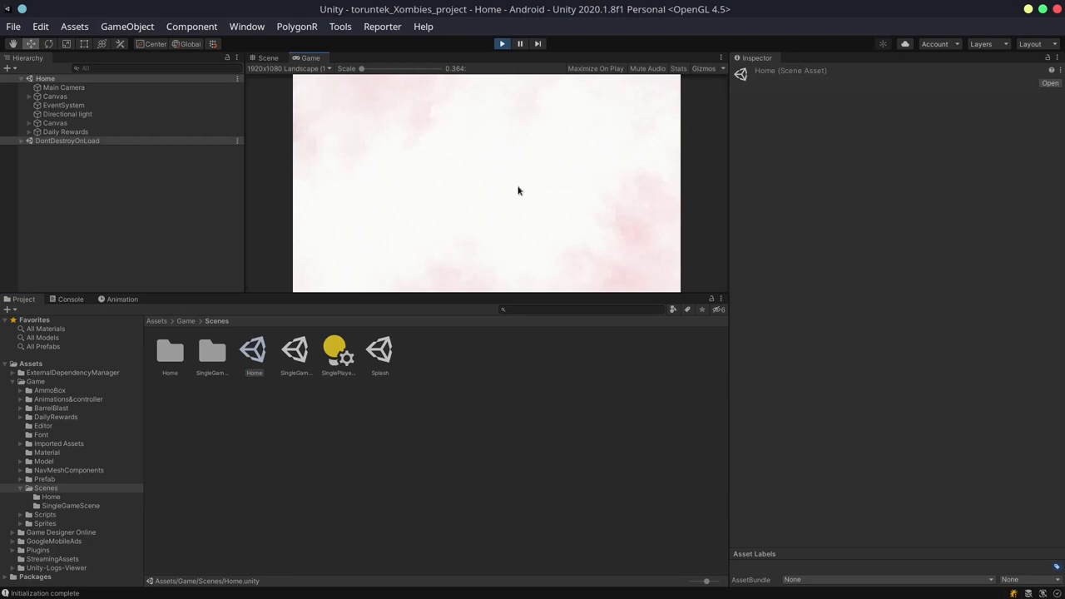
# Scroll the loaded Xombies main menu cards until New Game shows first
pyautogui.click(503, 44)
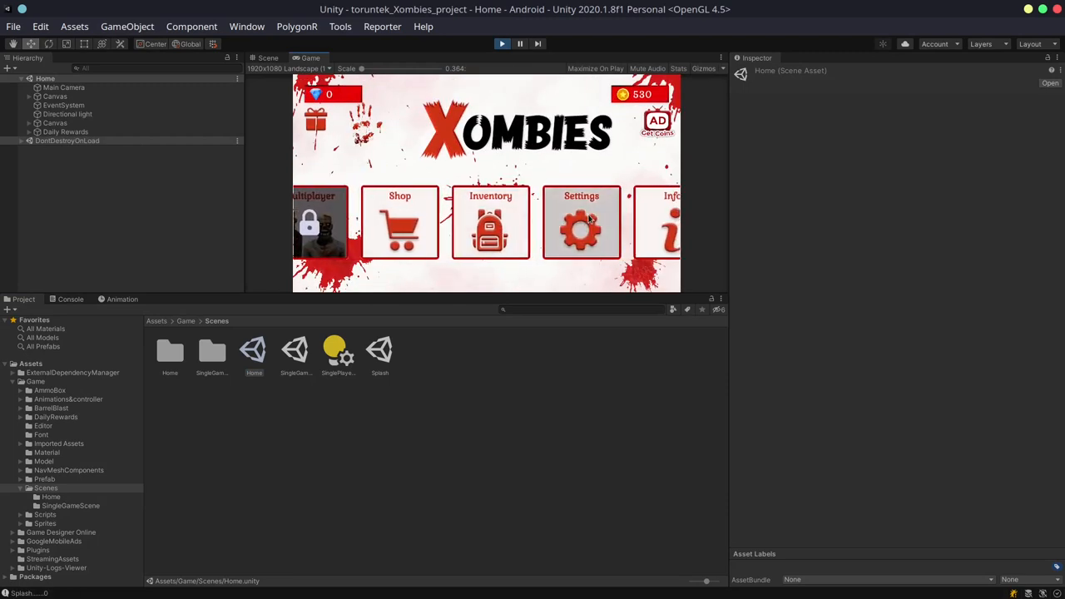
pyautogui.click(581, 223)
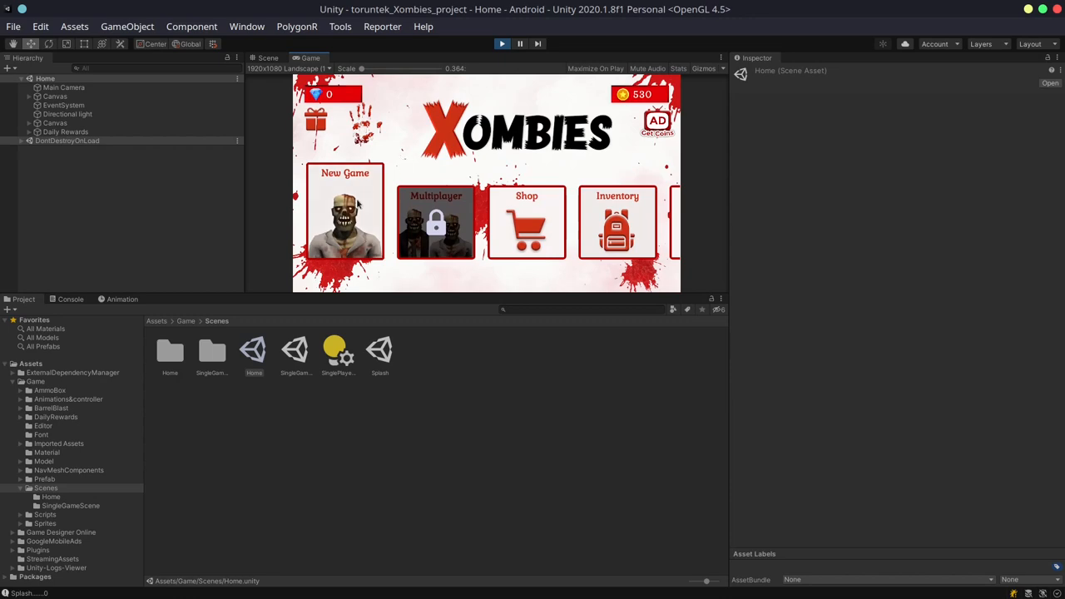
# Start a new single-player game, loading SingleGameScene at wave 1 with zero score
pyautogui.click(344, 213)
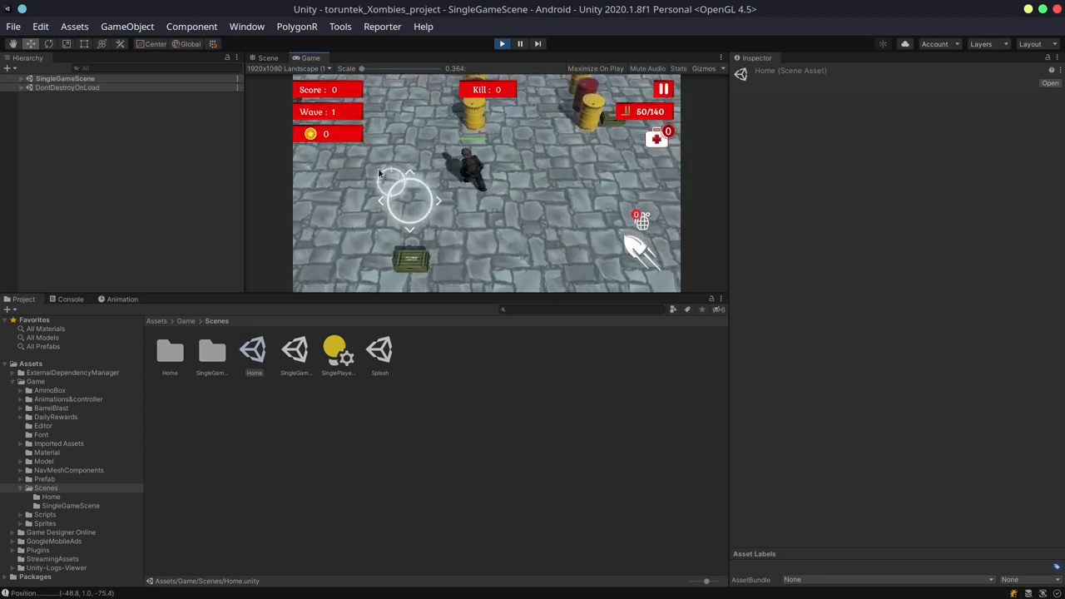
pyautogui.click(520, 44)
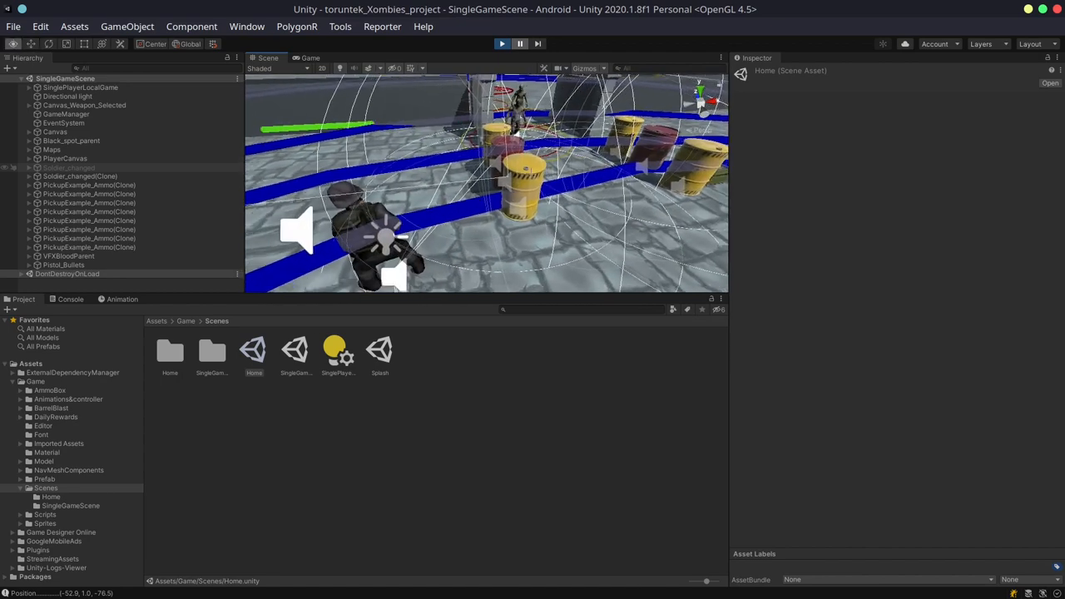
pyautogui.click(309, 57)
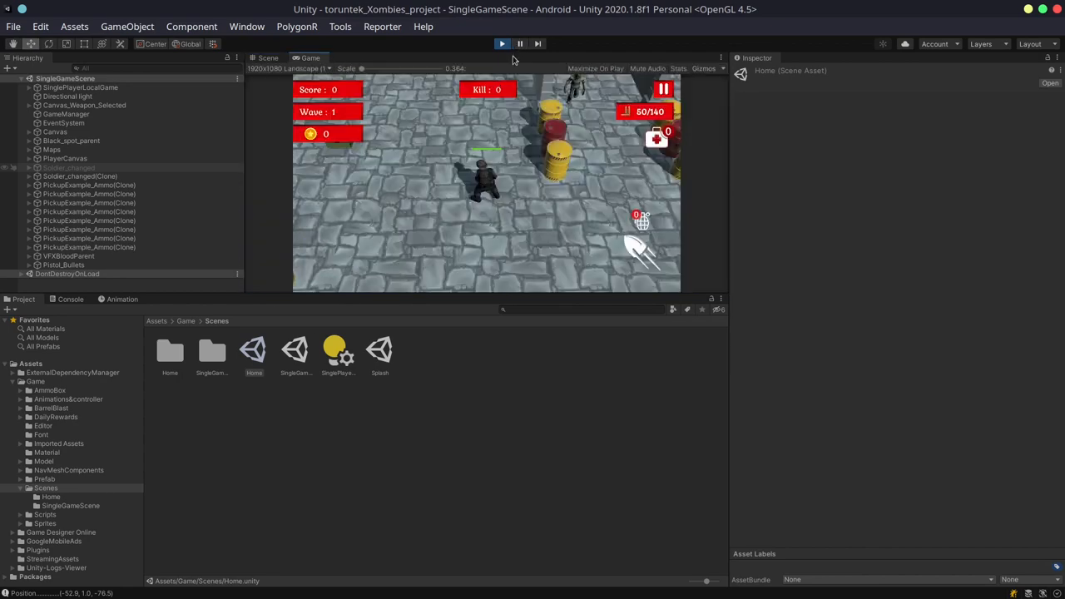